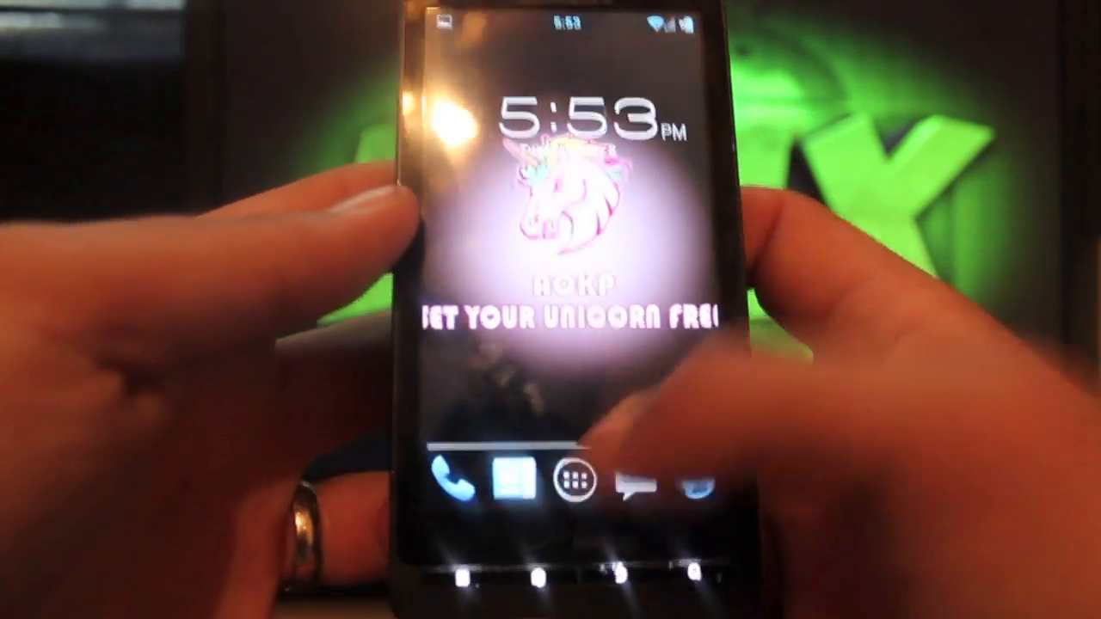
- Open the Settings app from the phone's home screen
left_click(569, 480)
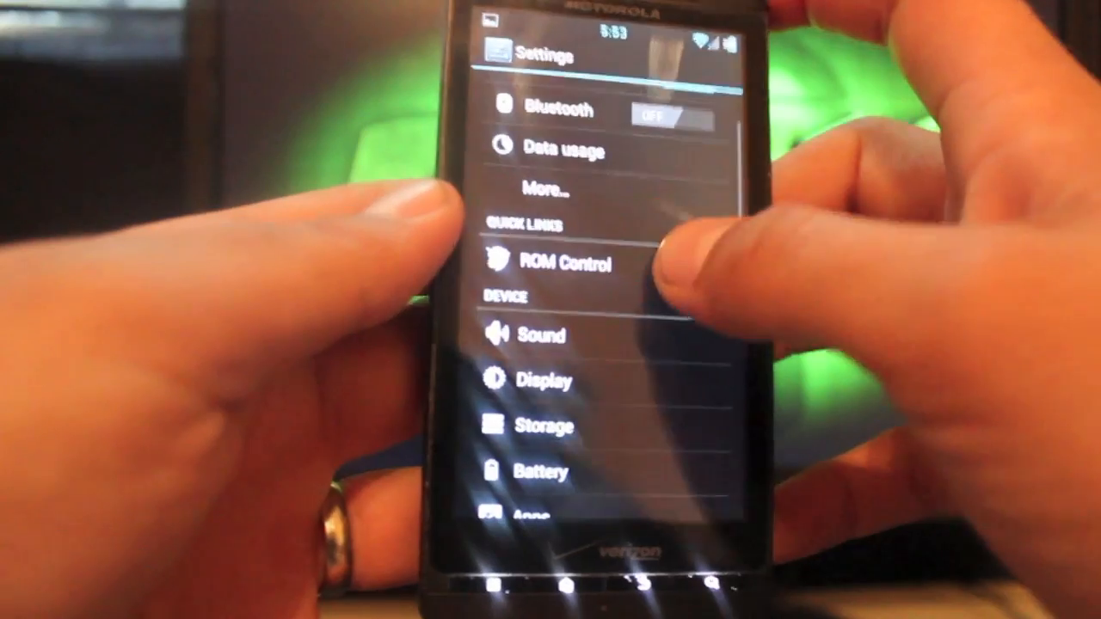
- Go to ROM Control, then its Navigation bar options page
left_click(560, 263)
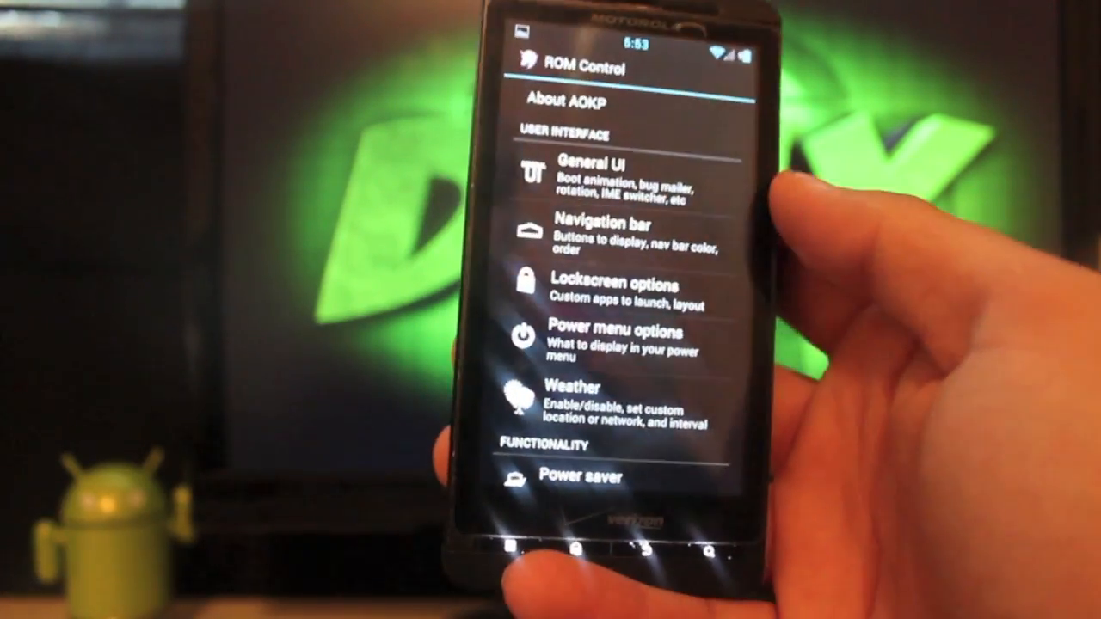
left_click(602, 228)
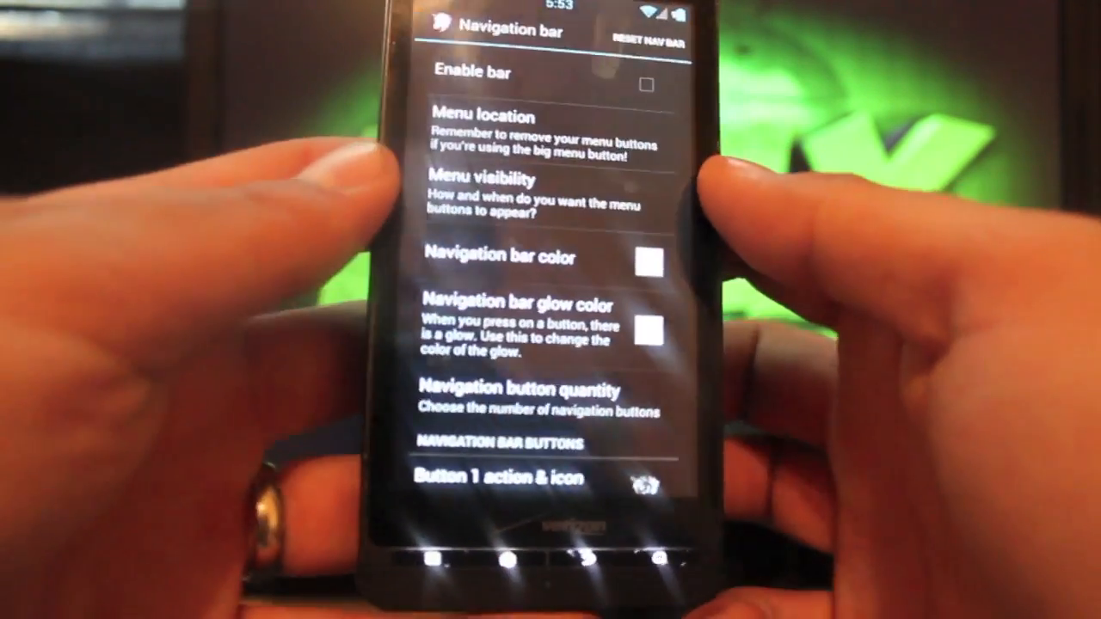